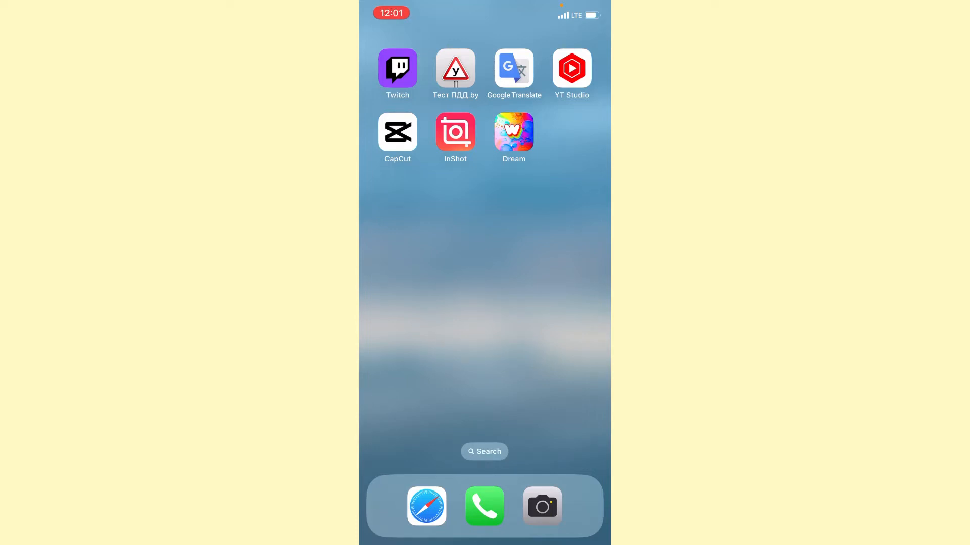
Launch CapCut and create a new project from the 00:14 night tram clip.
{"action": "left_click", "coordinate": [397, 131]}
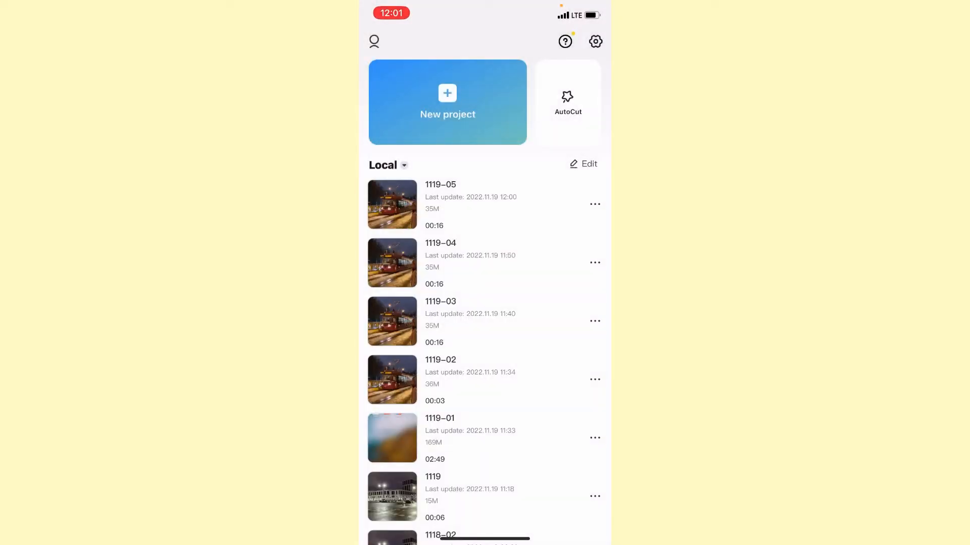
{"action": "left_click", "coordinate": [447, 102]}
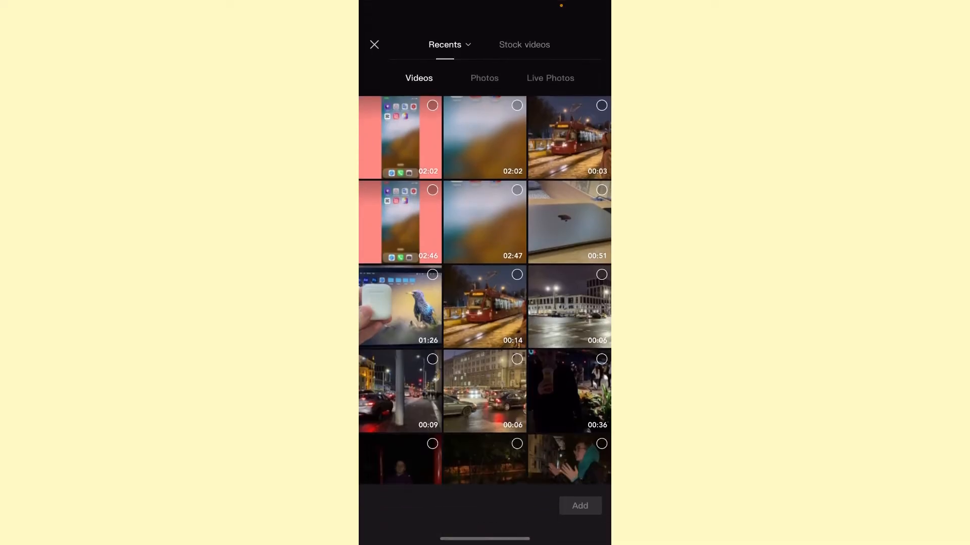
{"action": "left_click", "coordinate": [485, 307]}
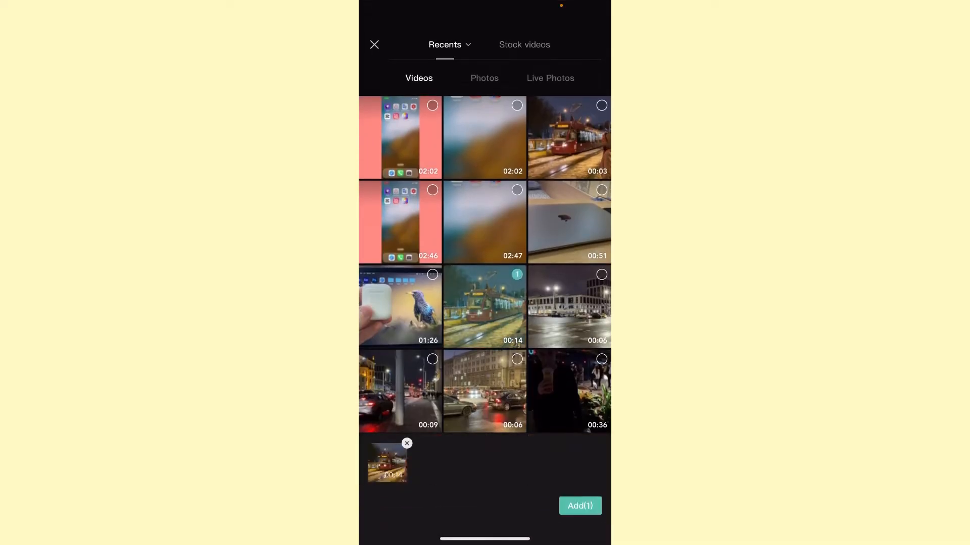
{"action": "left_click", "coordinate": [579, 505]}
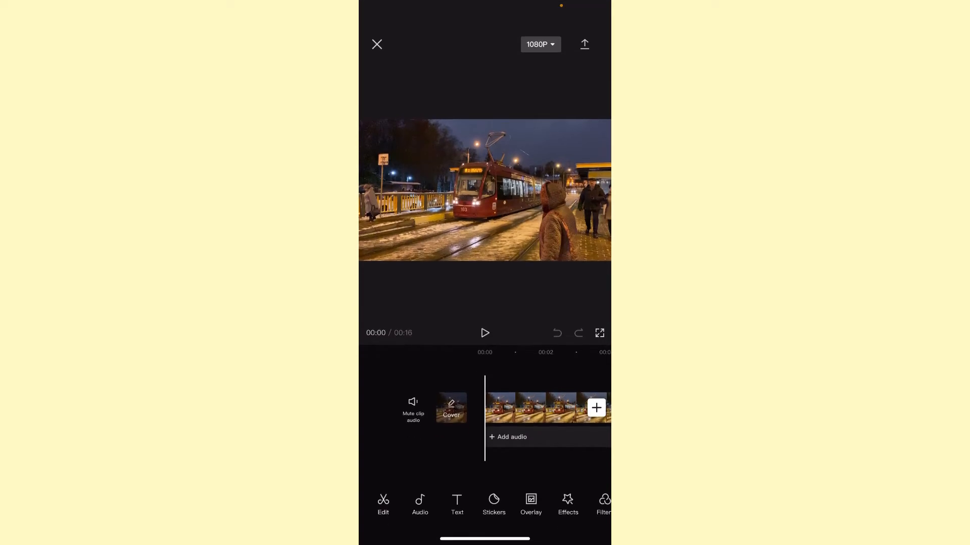
Mute the tram clip's audio and bring up the Add overlay media picker.
{"action": "left_click", "coordinate": [412, 408]}
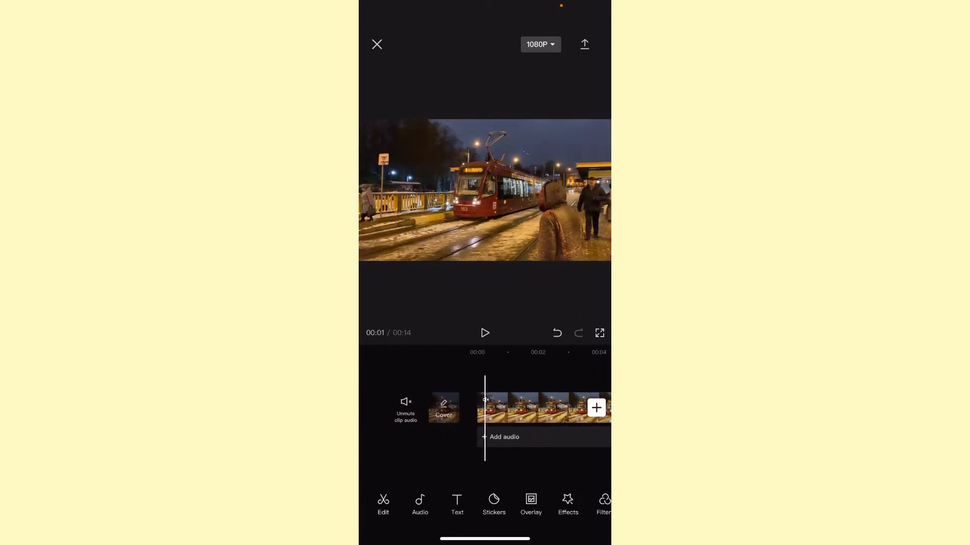
{"action": "left_click", "coordinate": [485, 332]}
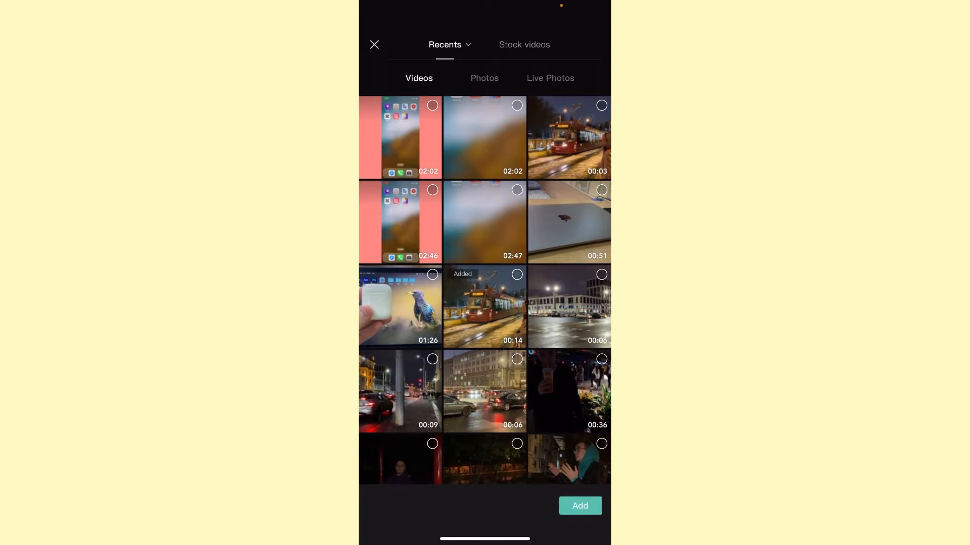
Add the tram clip as a top-left picture-in-picture overlay and adjust its volume.
{"action": "left_click", "coordinate": [579, 506]}
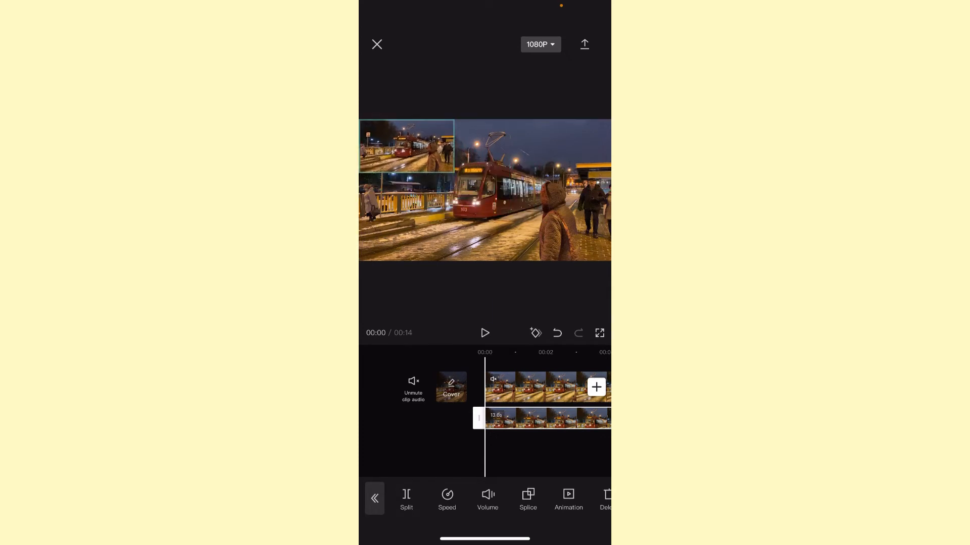
{"action": "left_click", "coordinate": [485, 332]}
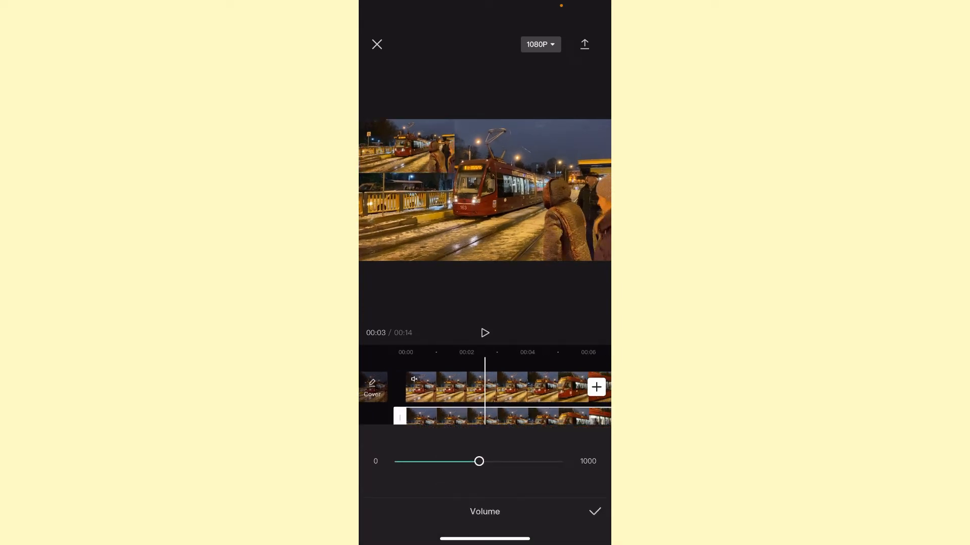
{"action": "left_click", "coordinate": [592, 511]}
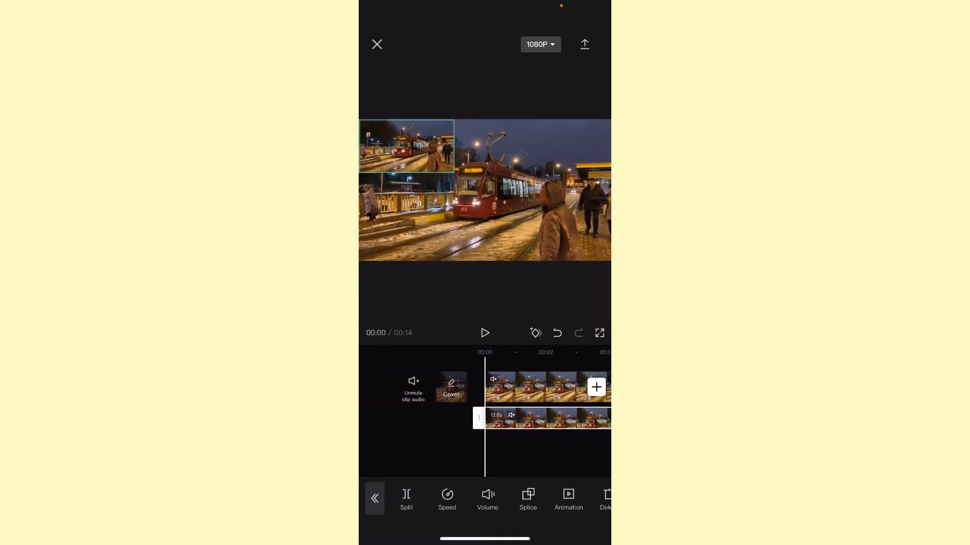
Add a photo from the Photos library as a second overlay track.
{"action": "left_click", "coordinate": [596, 387]}
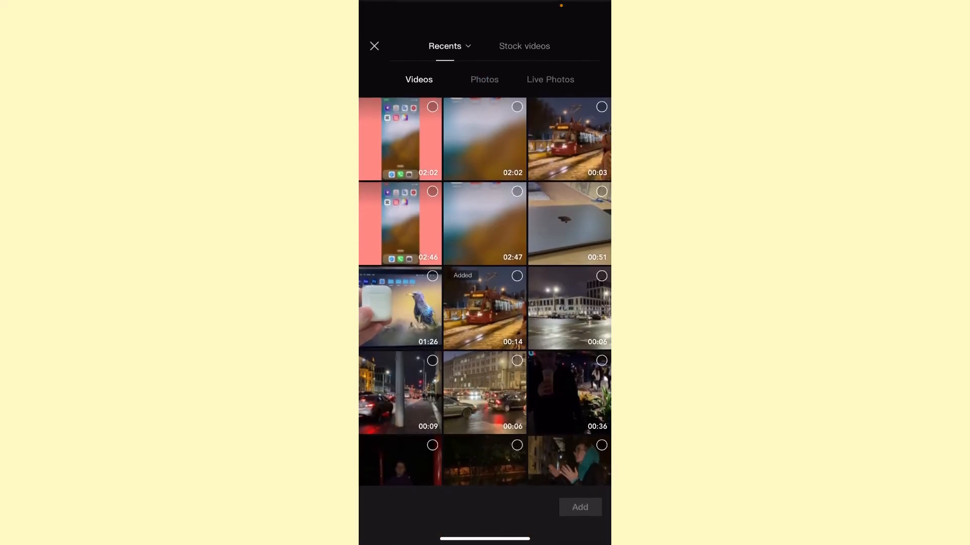
{"action": "left_click", "coordinate": [484, 78]}
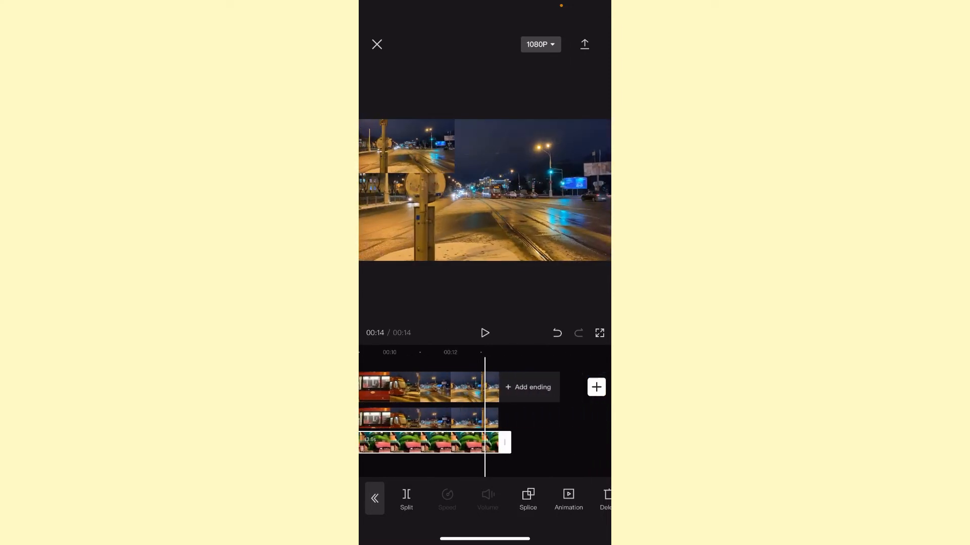
Position the photo overlay along the right edge and play the composite preview.
{"action": "left_click", "coordinate": [485, 332]}
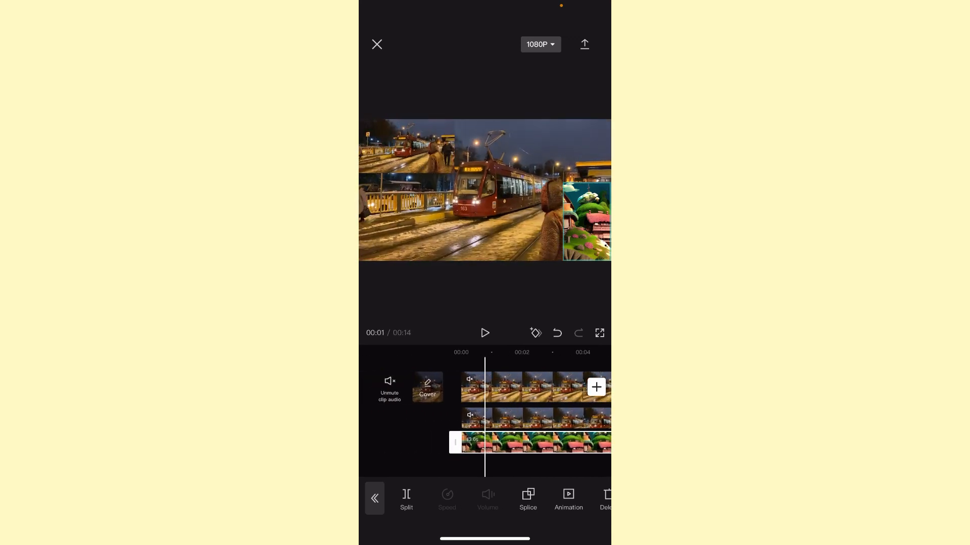
{"action": "left_click", "coordinate": [484, 332]}
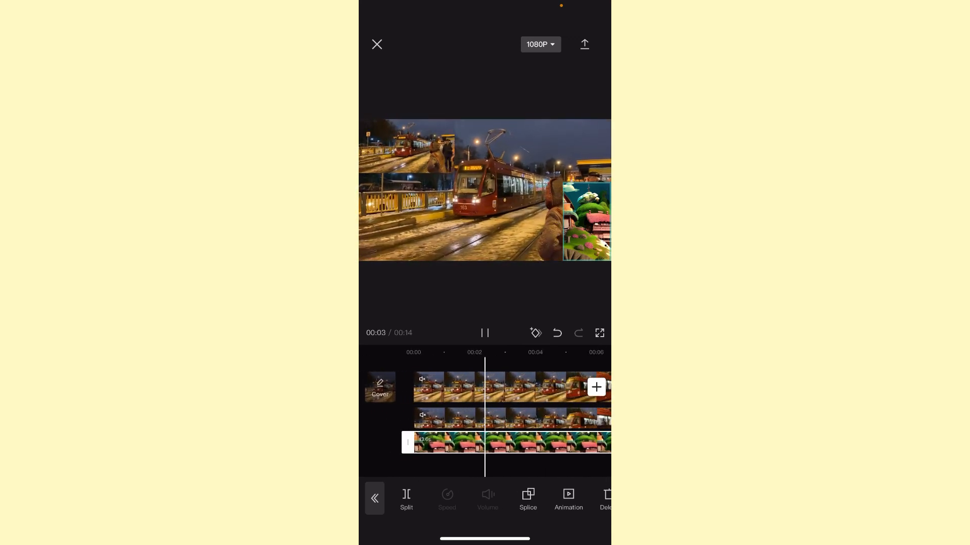